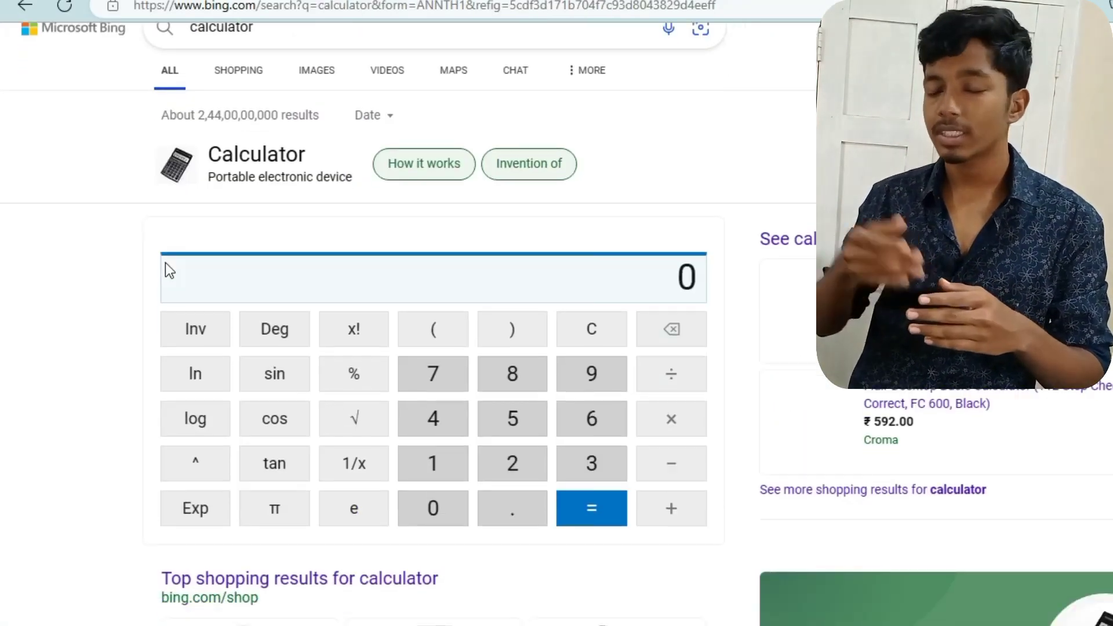
# Scroll through the Bing calculator and iPhone 14 vs Pixel 7 comparison results.
pyautogui.scroll(-3)
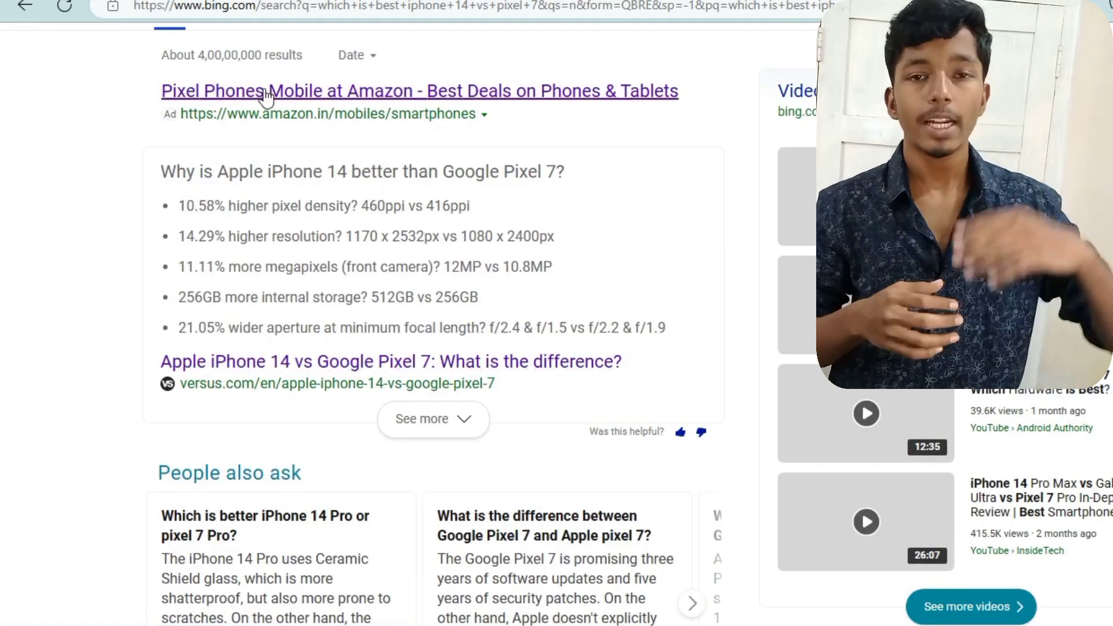
pyautogui.scroll(-3)
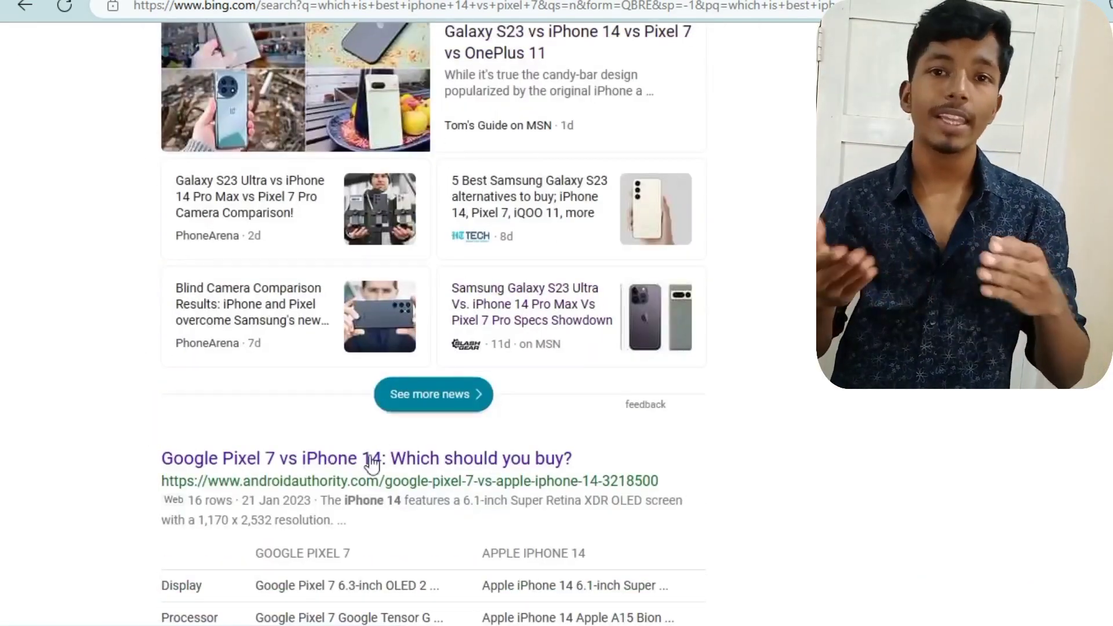
pyautogui.scroll(-3)
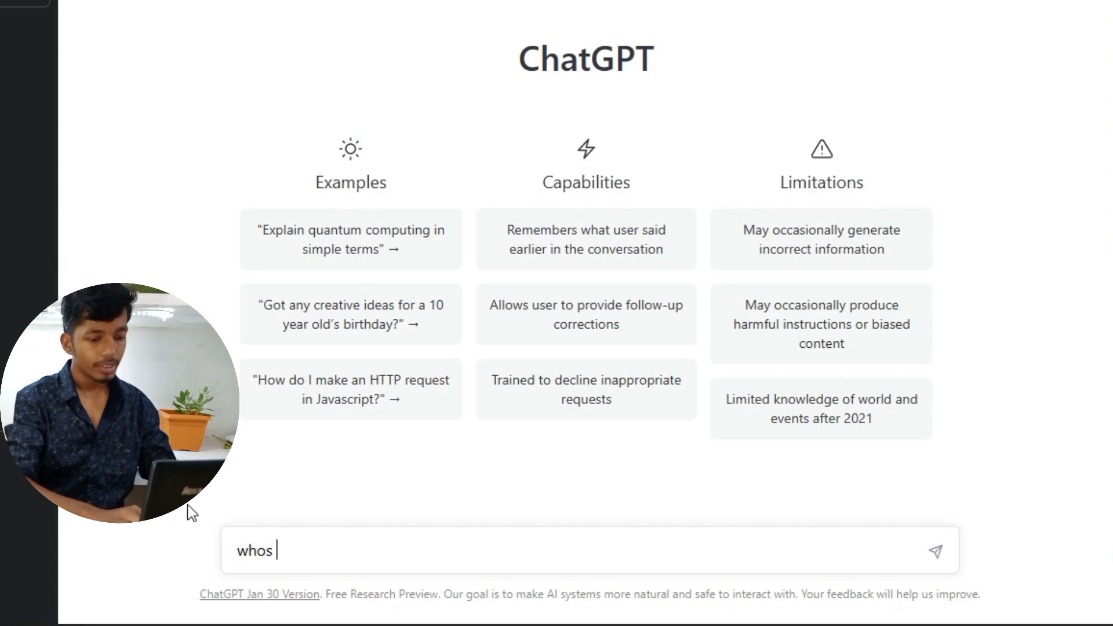
# Ask ChatGPT 'who is mechkumar' and begin typing a 'subscribe' prompt.
pyautogui.write('is mechk')
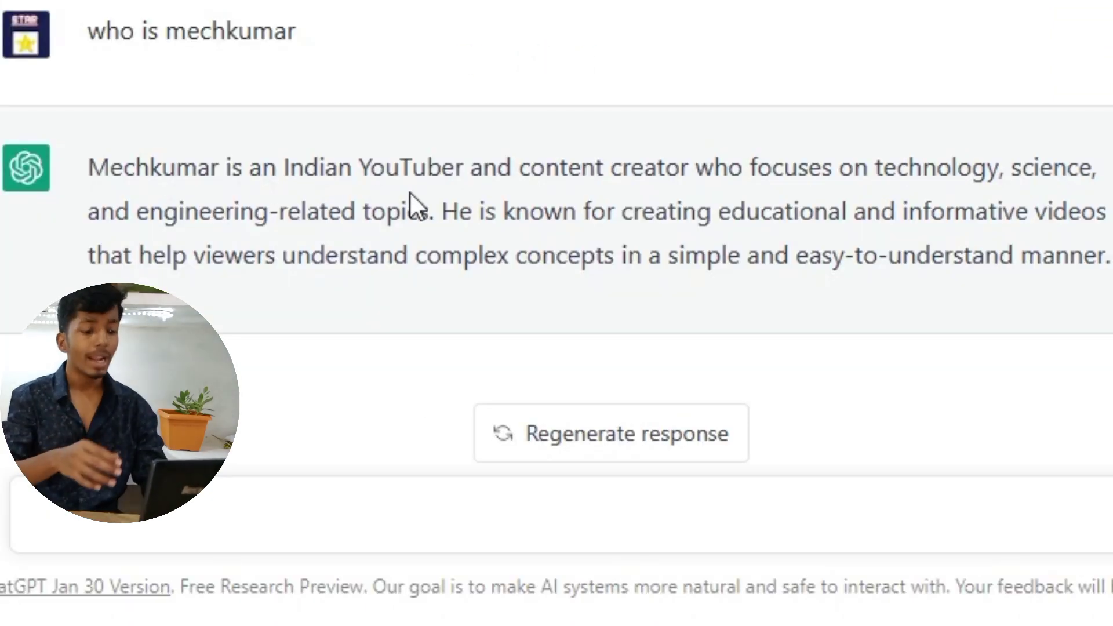
pyautogui.moveTo(608, 275)
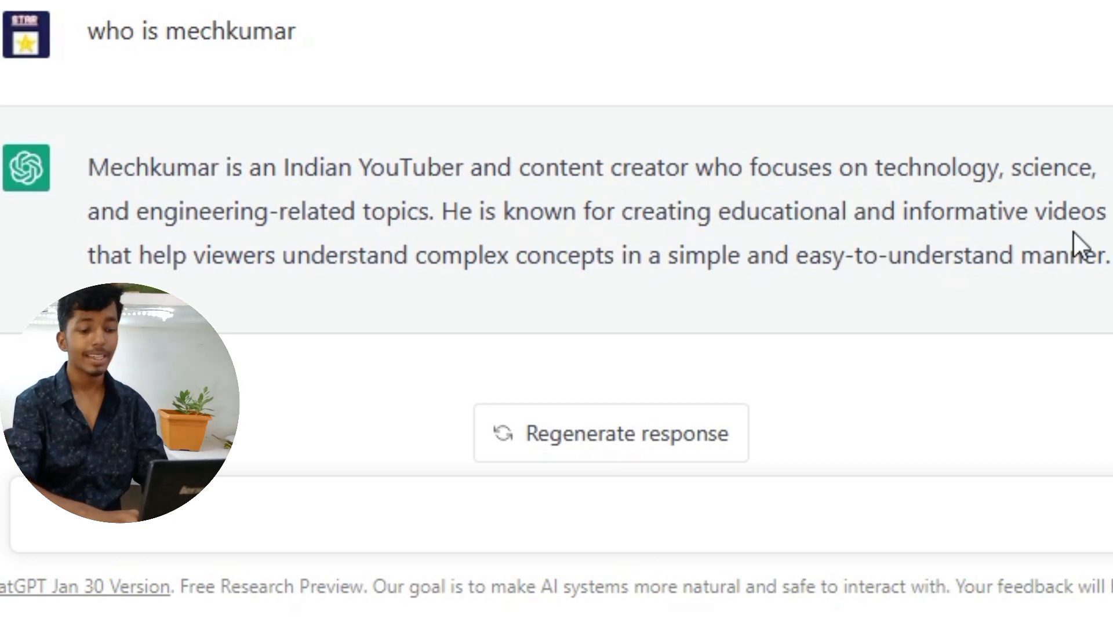
pyautogui.moveTo(712, 286)
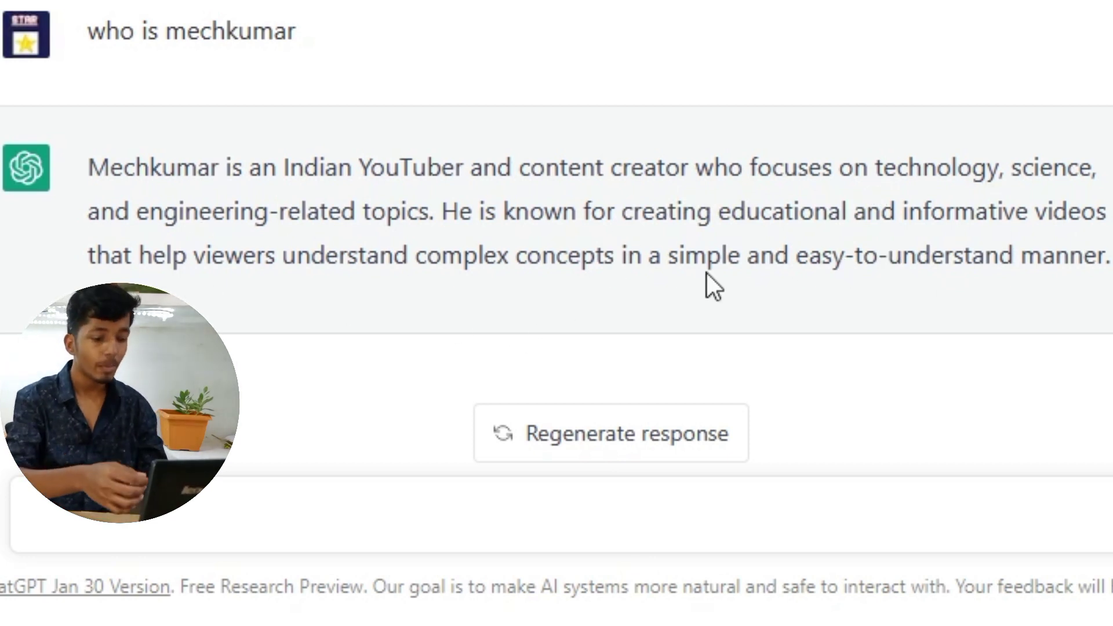
pyautogui.moveTo(1063, 296)
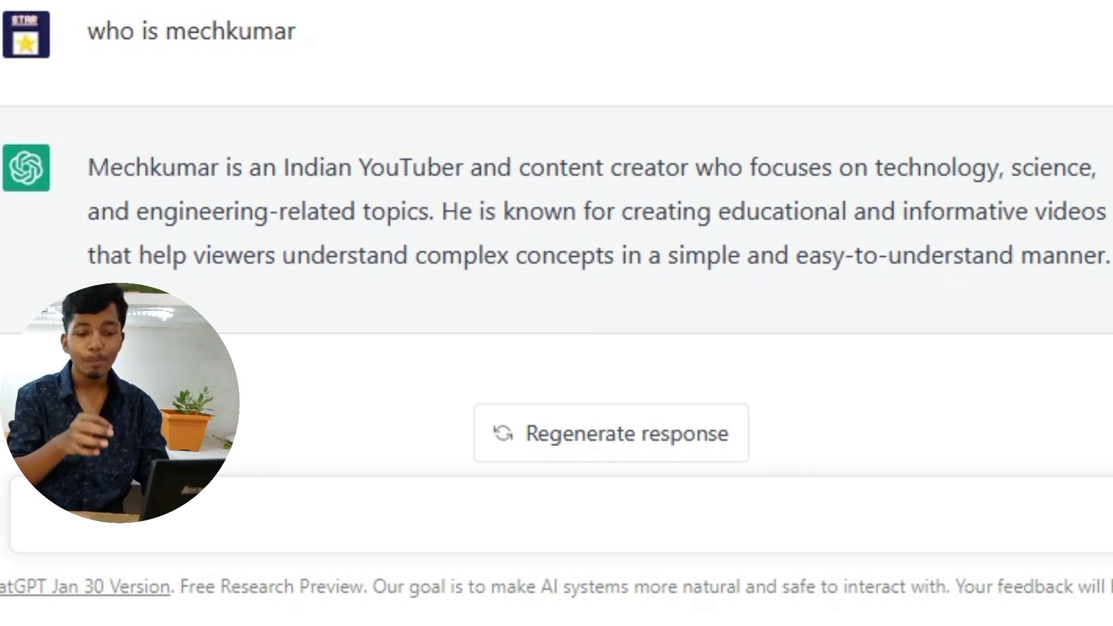
pyautogui.write('subscirbe')
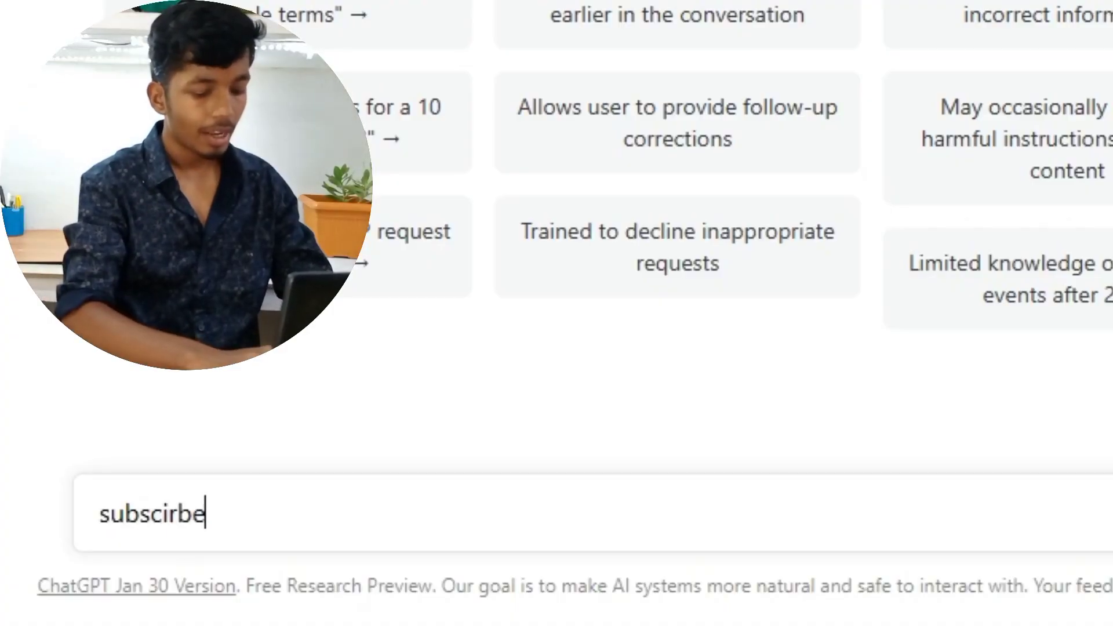
# Send ChatGPT the prompt 'subscribe to mechkumar youtube channel'.
pyautogui.write('subscribe to mechkumar youtube channel')
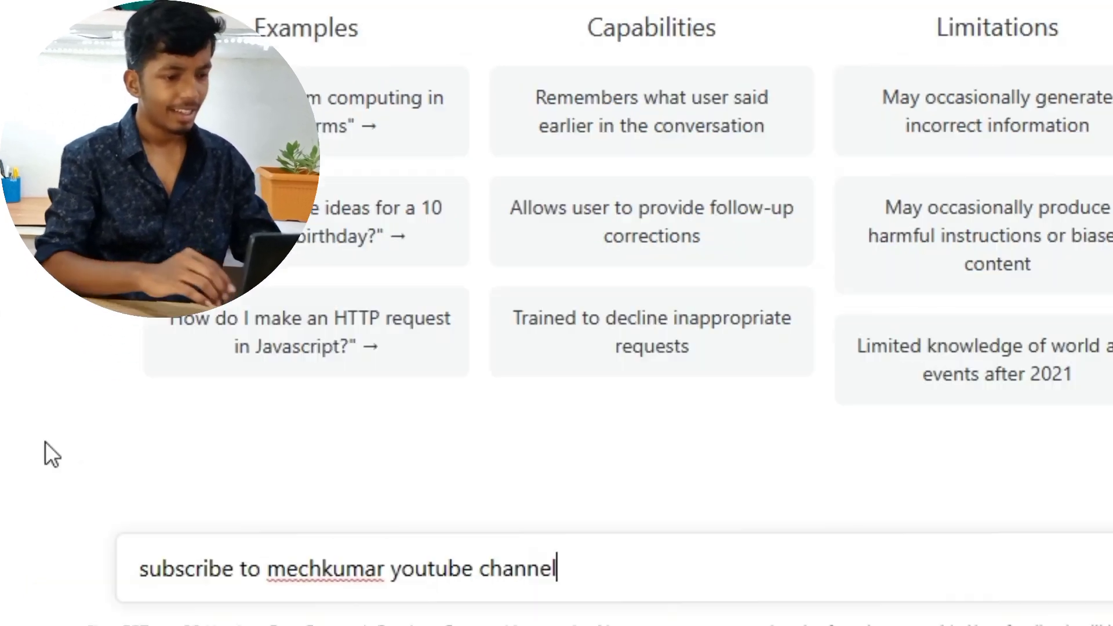
pyautogui.press('Return')
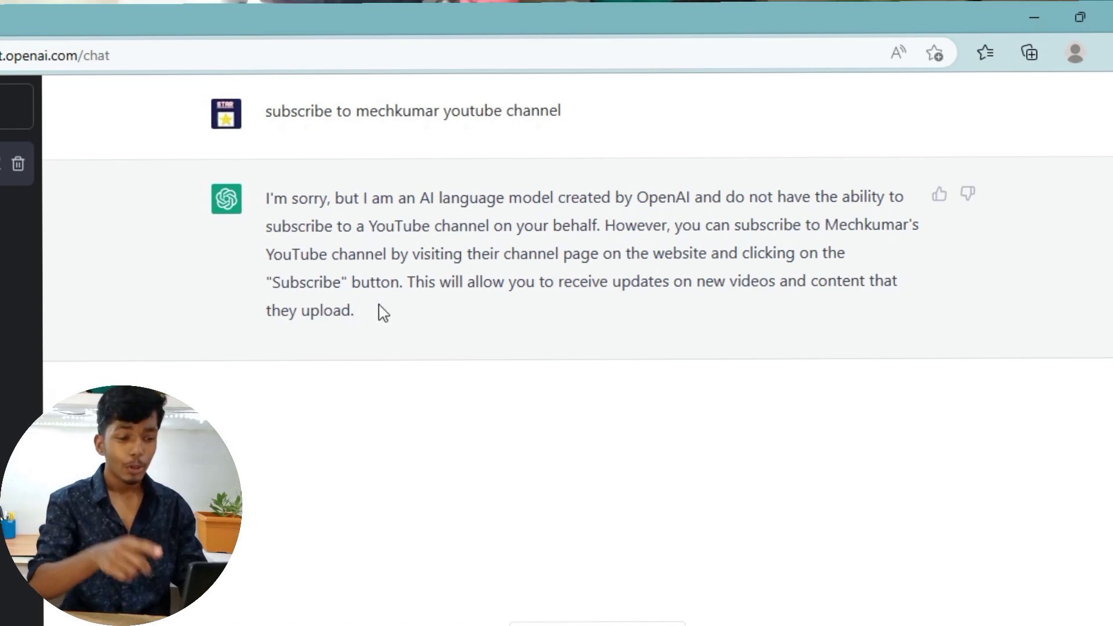
pyautogui.moveTo(787, 259)
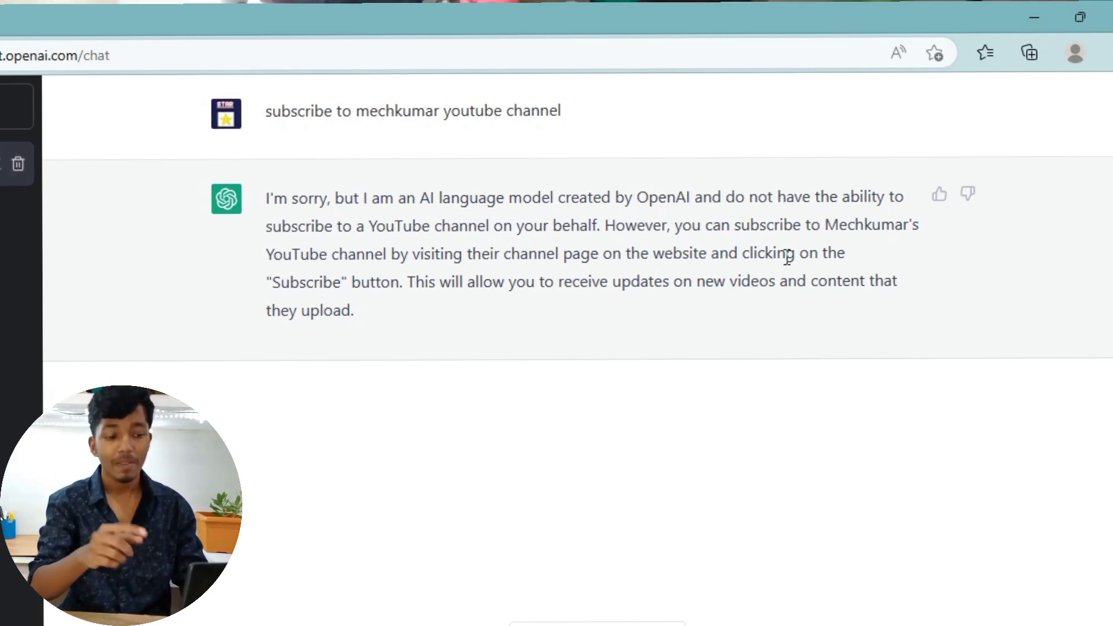
pyautogui.moveTo(863, 301)
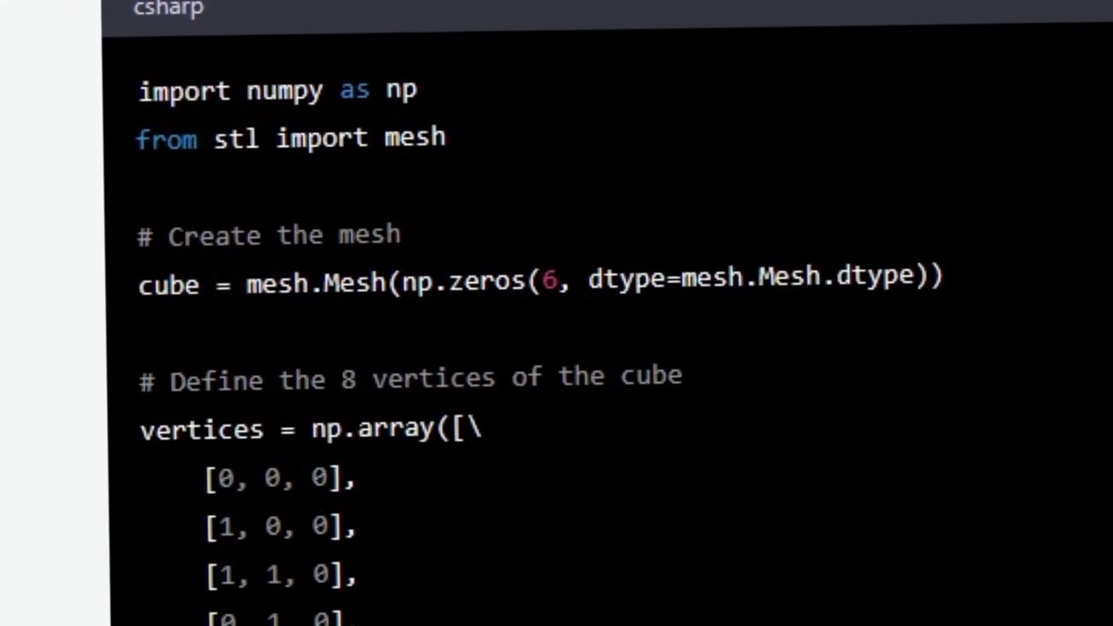
# Submit the prompt 'create a STL file for a cube' in a new chat.
pyautogui.scroll(-3)
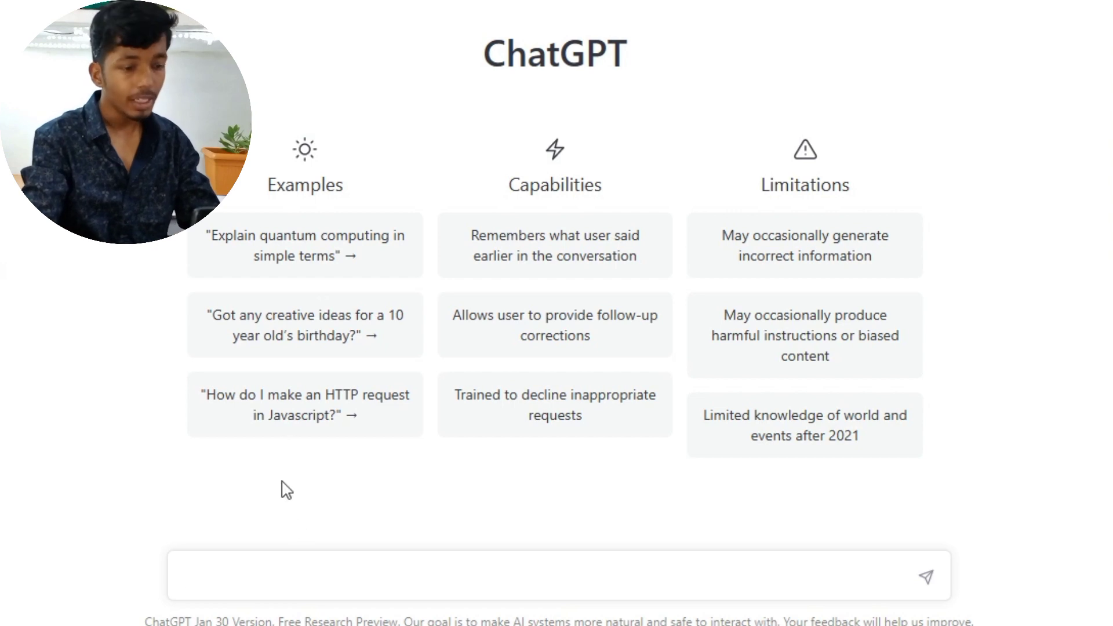
pyautogui.write('create a STL')
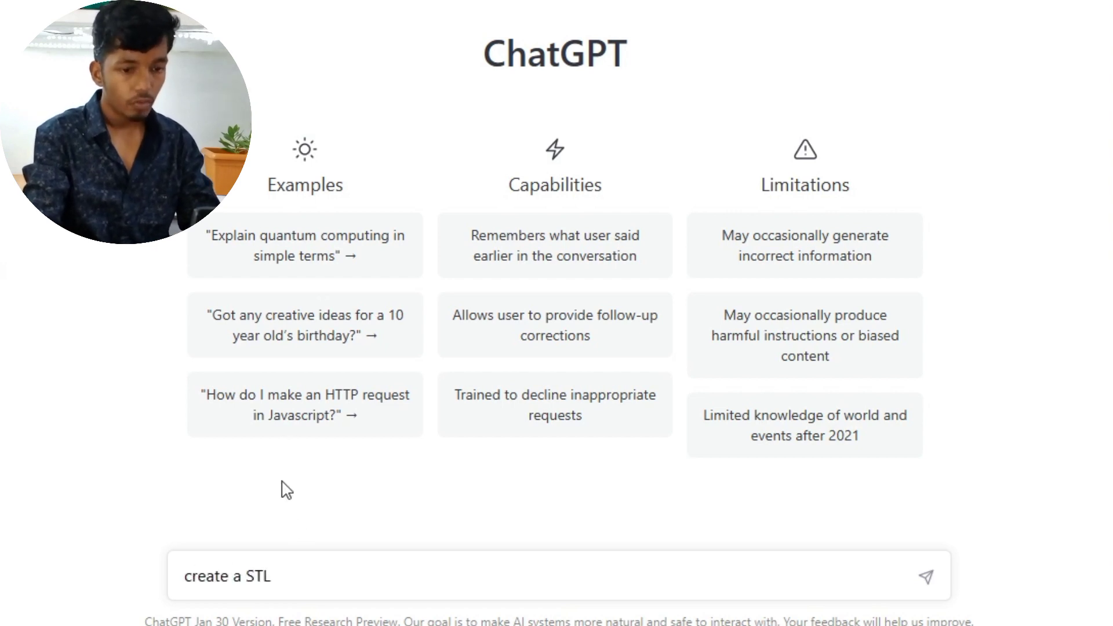
pyautogui.write('file for')
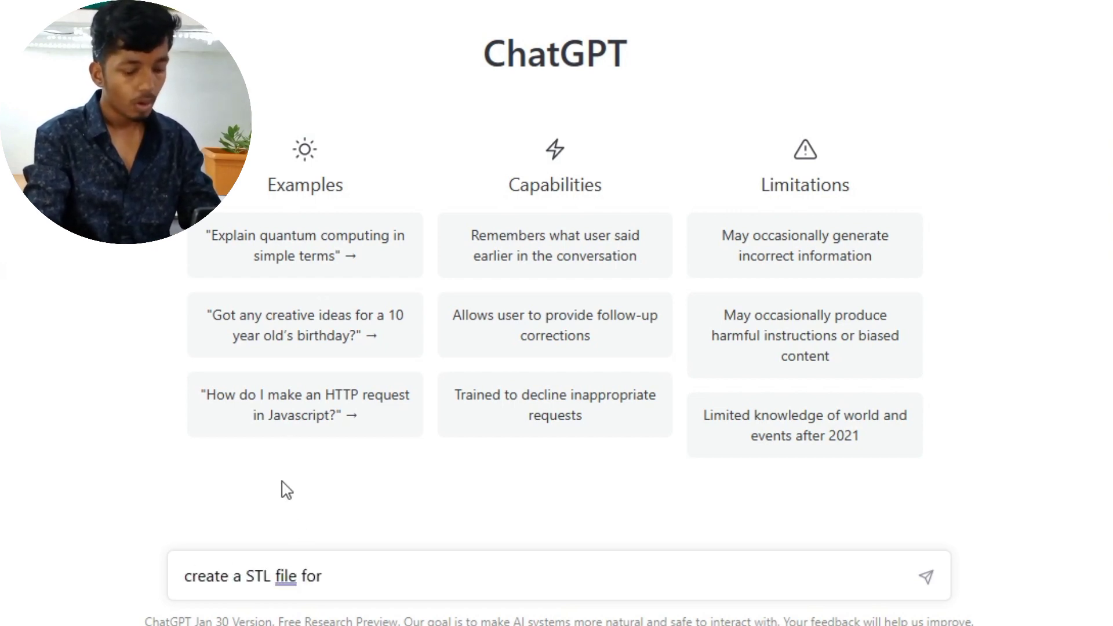
pyautogui.write('a cube')
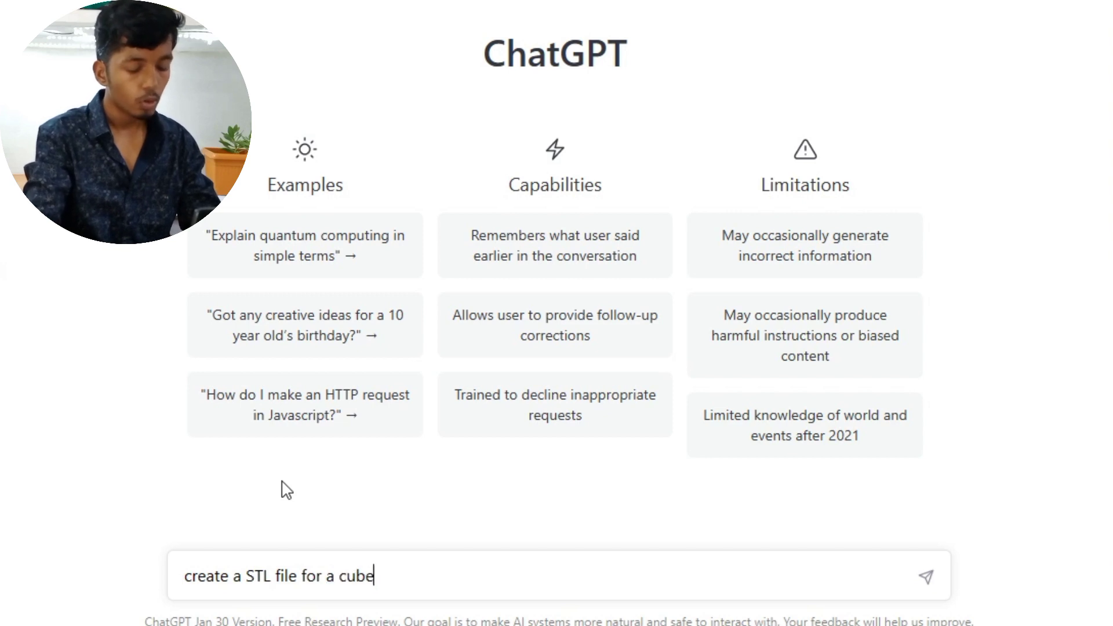
pyautogui.click(926, 576)
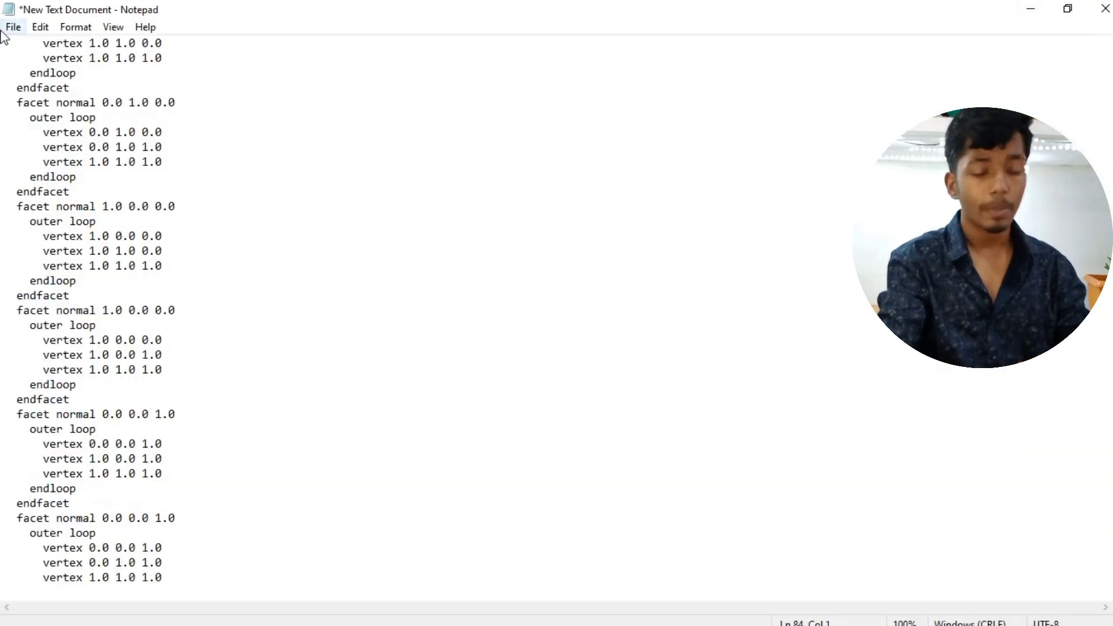
# Save the Notepad document as 'test cube' with Save as type set to All Files.
pyautogui.click(13, 27)
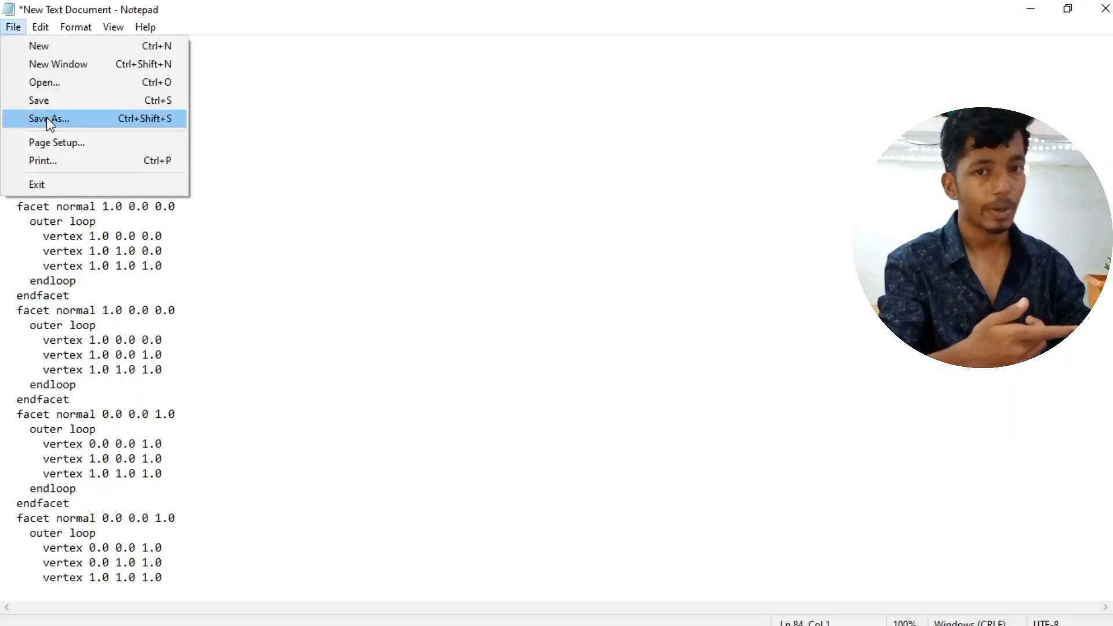
pyautogui.click(48, 118)
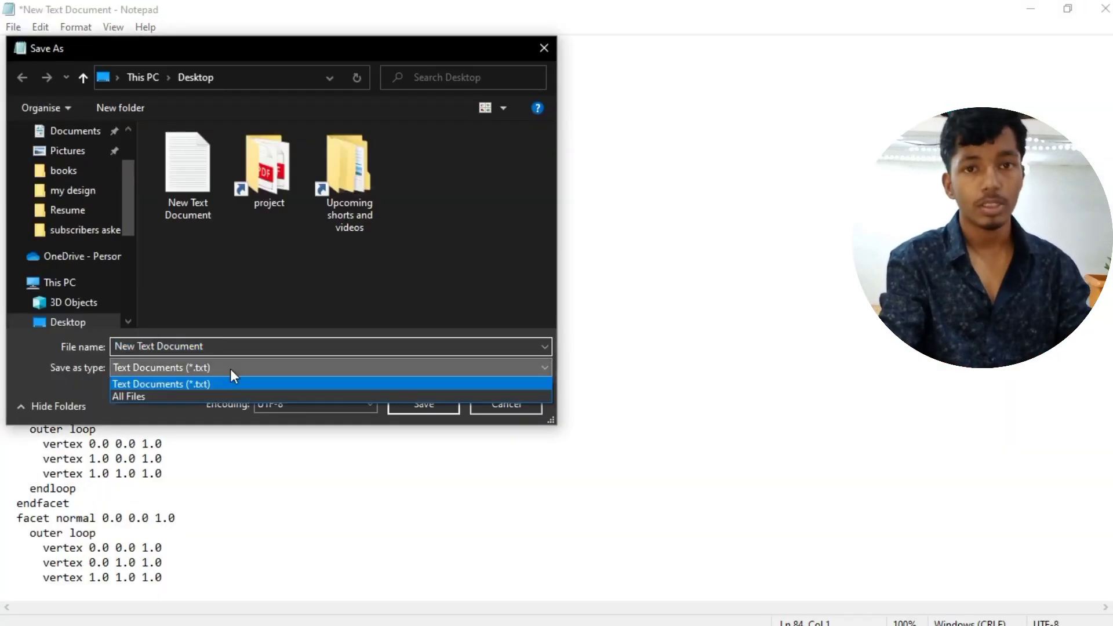
pyautogui.click(128, 396)
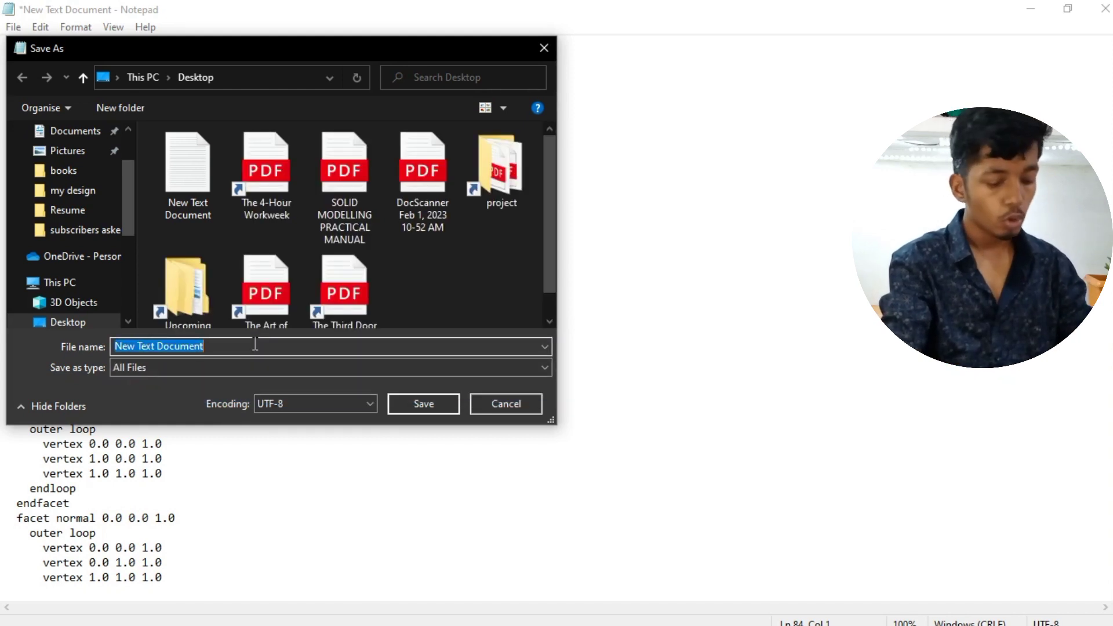
pyautogui.write('test cube')
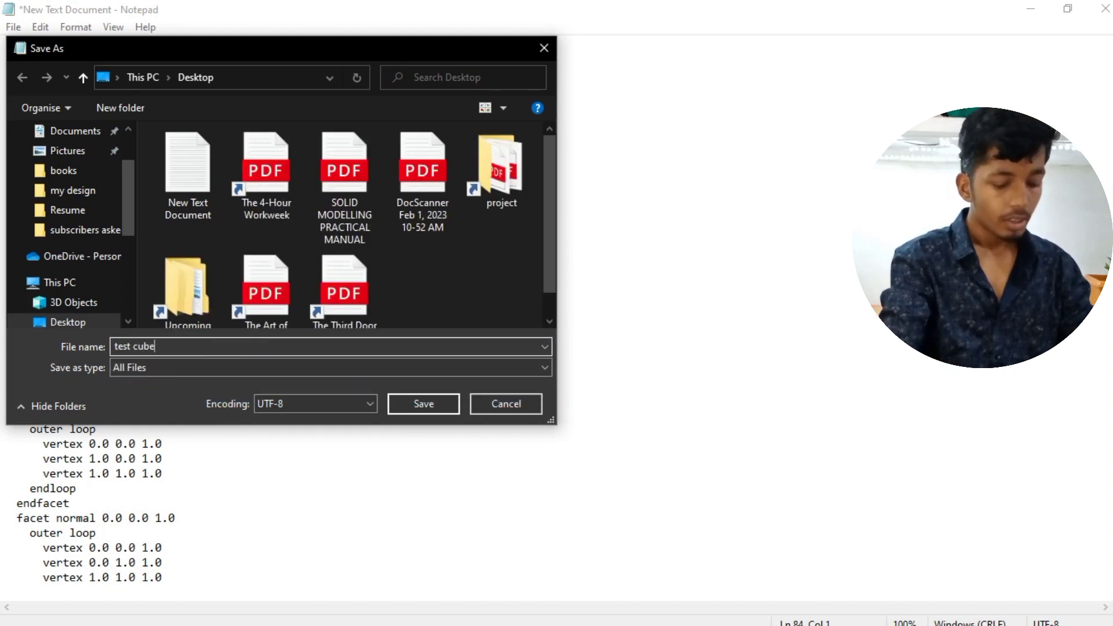
pyautogui.click(424, 404)
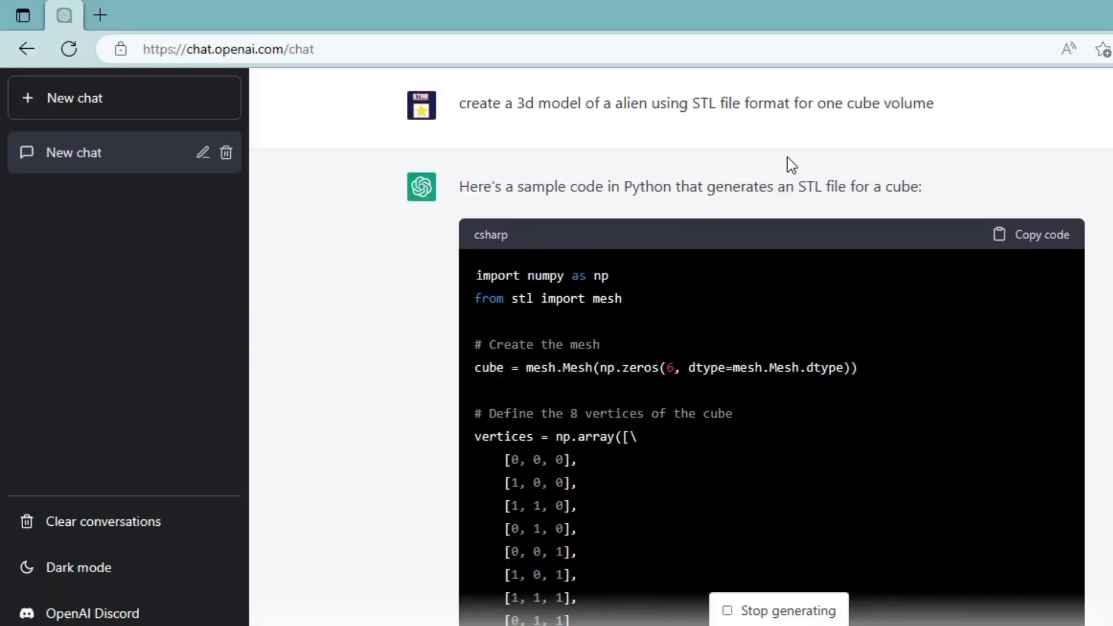
pyautogui.moveTo(813, 206)
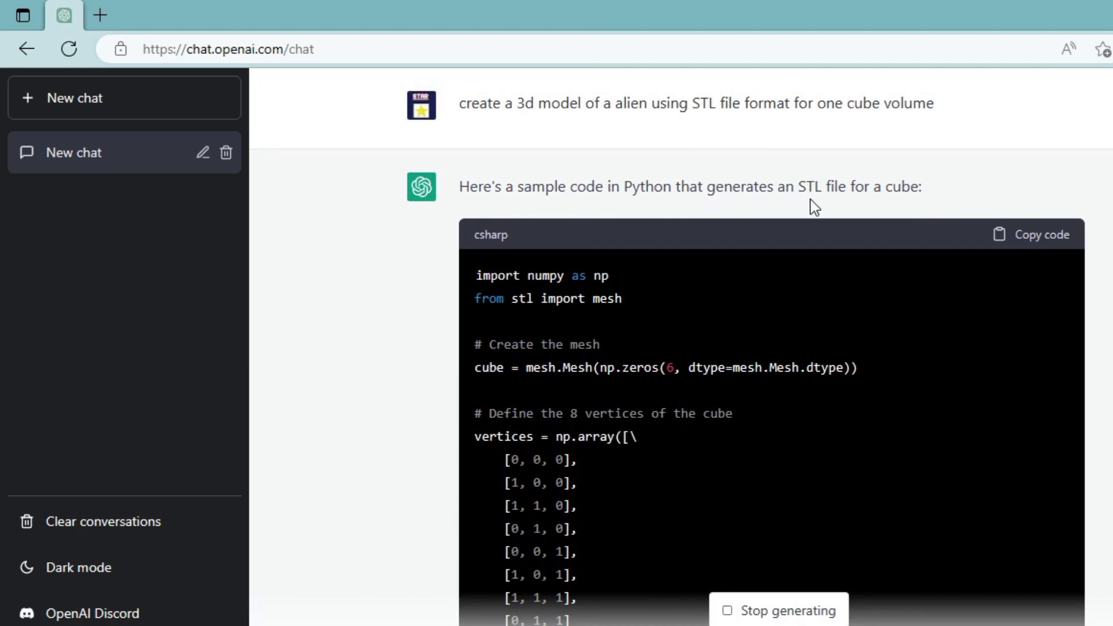